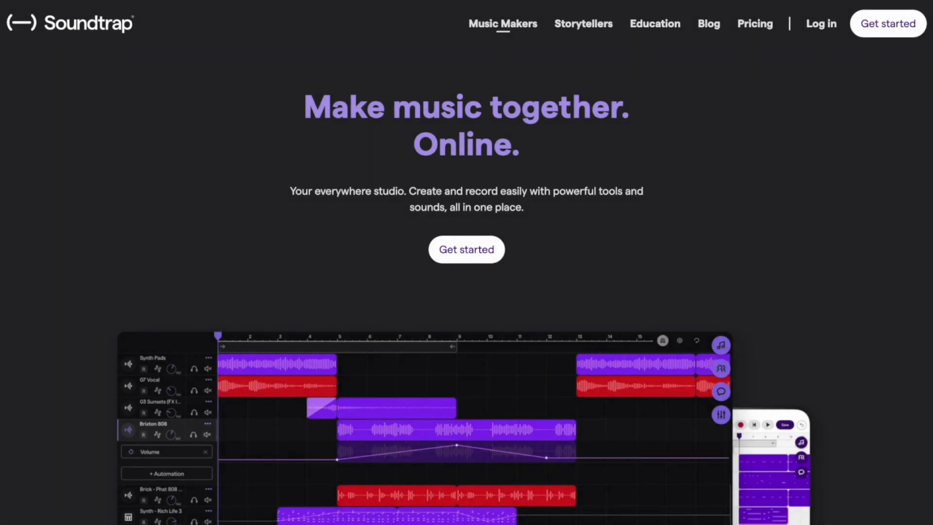
Start a new empty music project, 'Untitled song', in the Soundtrap studio.
left_click(466, 249)
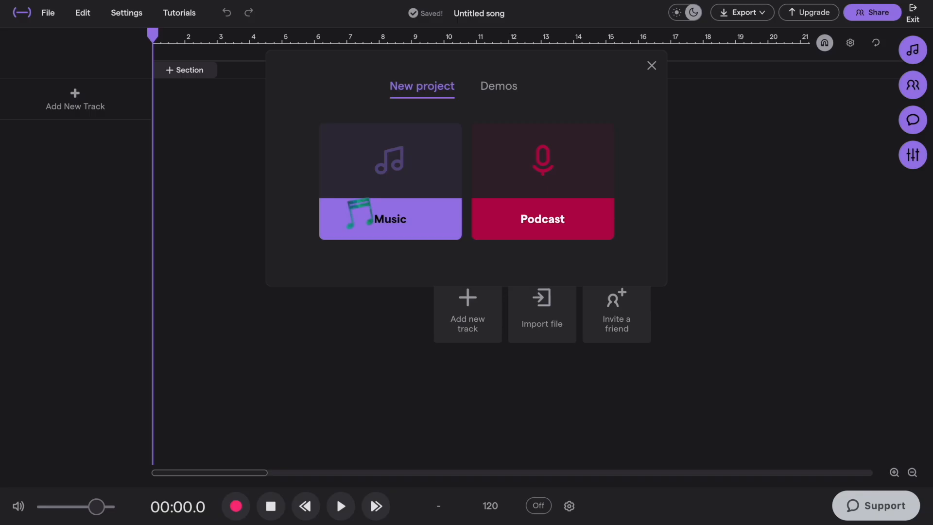
left_click(390, 218)
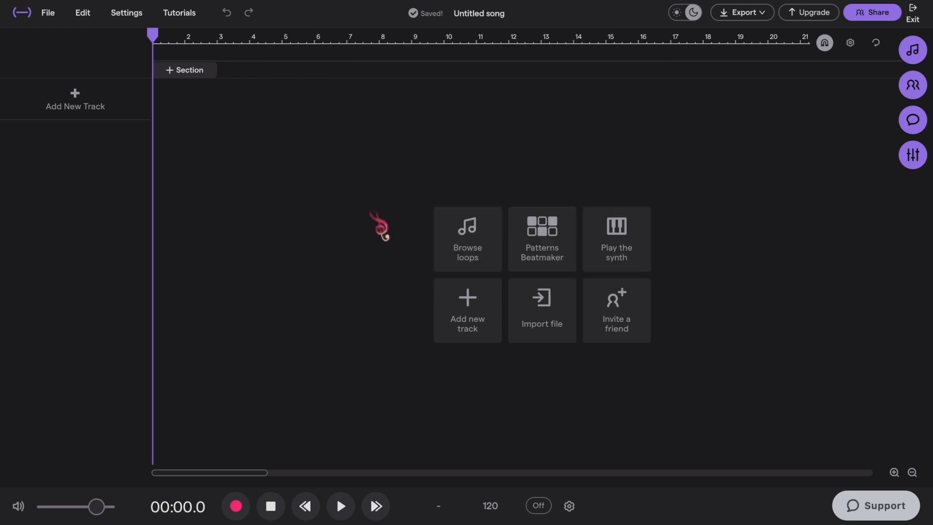
Audition loops such as Synth - Saw Clav and add Ascent - Ollie (Instrumental) as the first track.
left_click(912, 50)
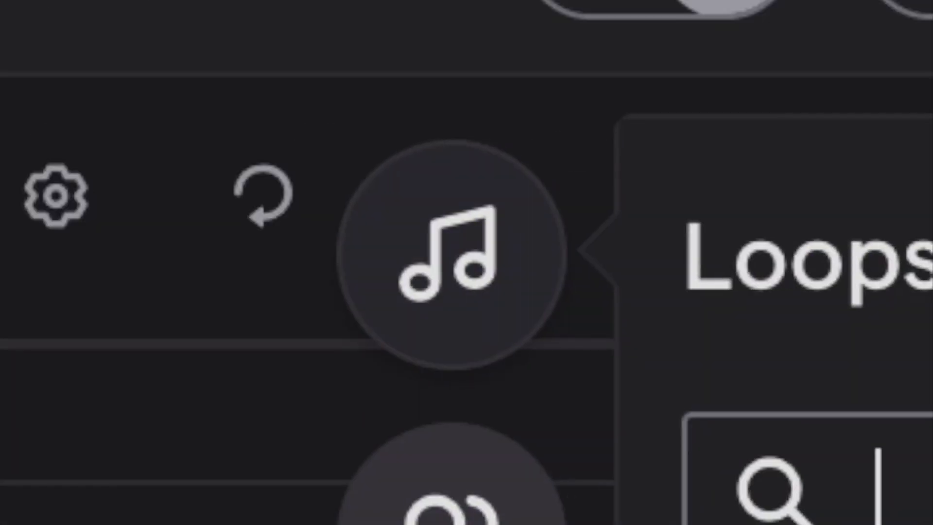
left_click(336, 80)
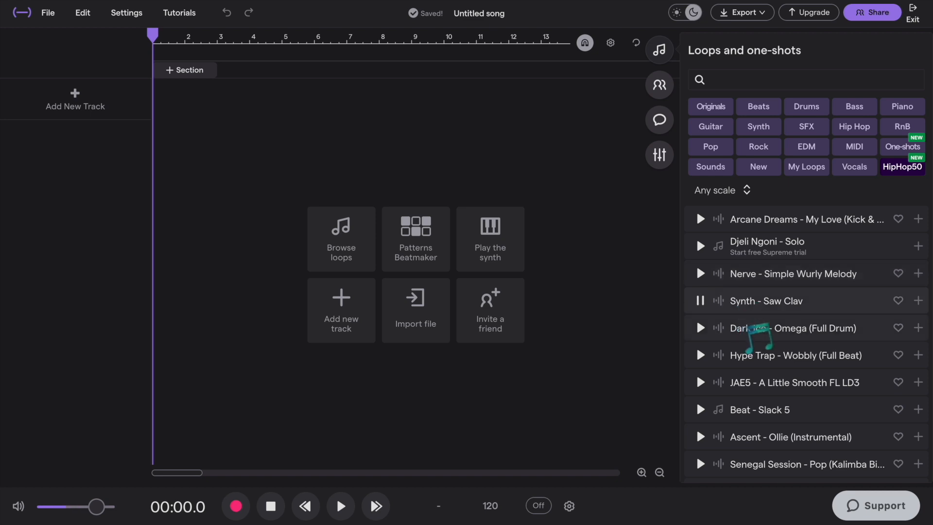
left_click(701, 327)
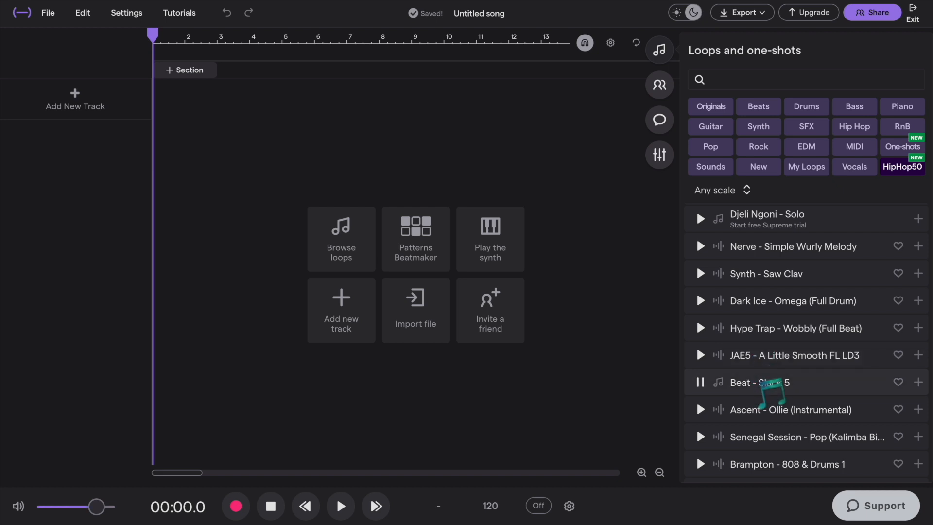
scroll("down", 3)
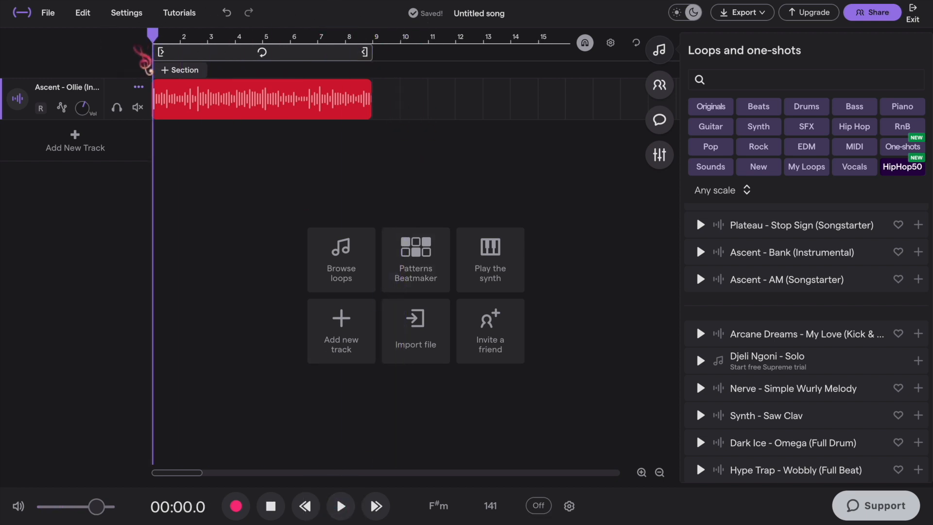
Preview piano loops (Brampton, Million, Dark Chi) and add Million - A Good Riff as track two.
left_click(340, 506)
type("Piano")
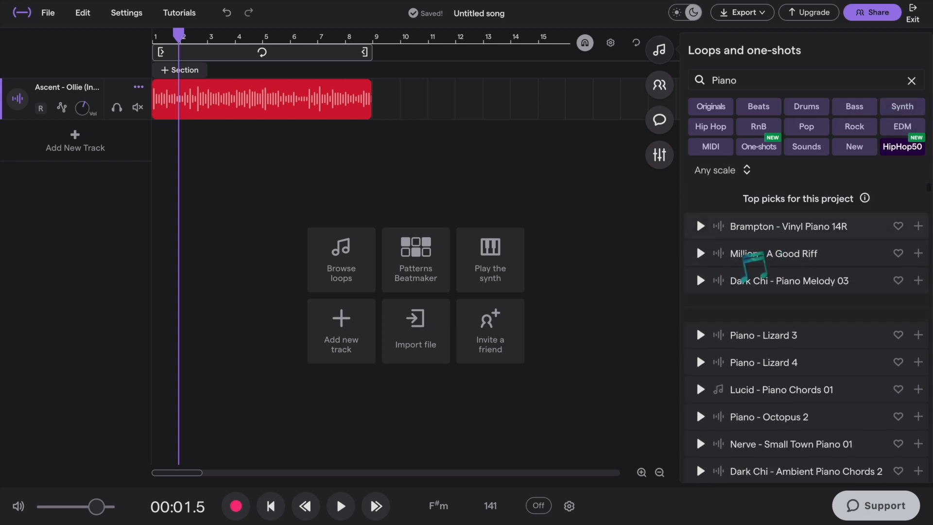
left_click(701, 225)
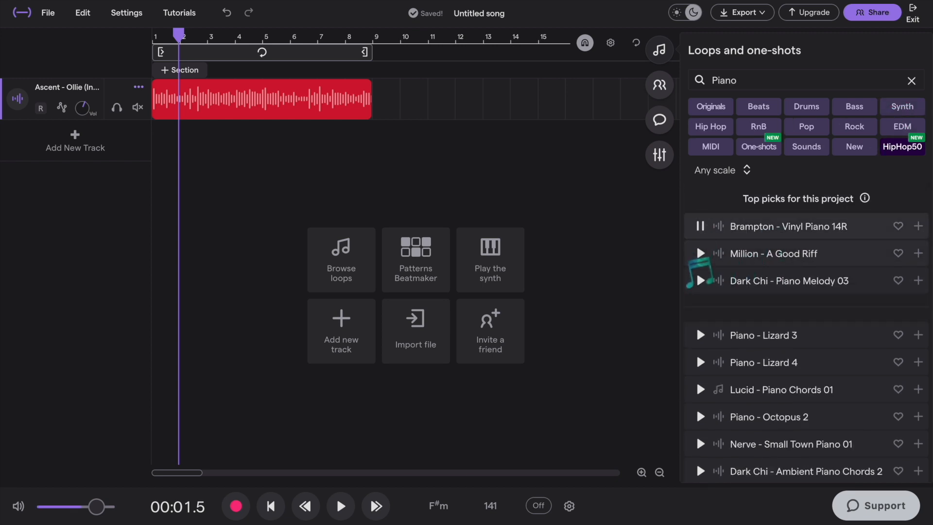
left_click(701, 253)
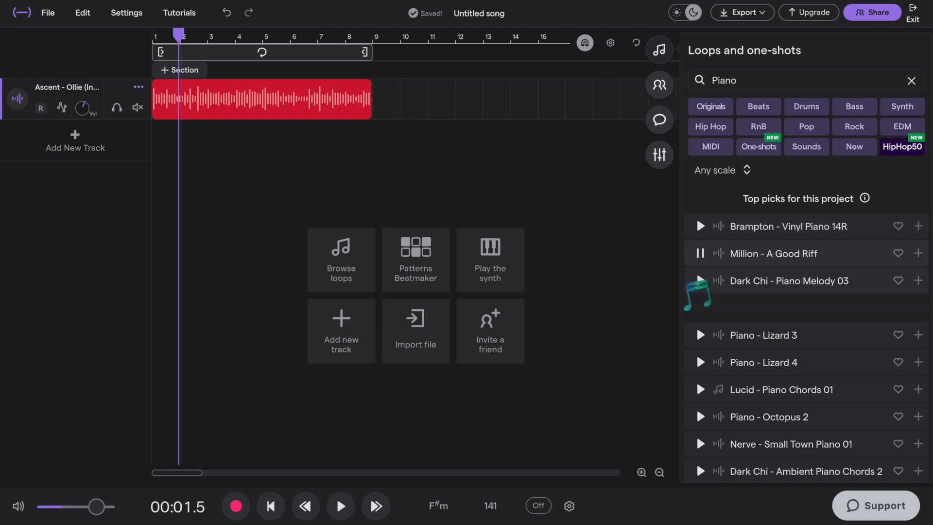
left_click(701, 280)
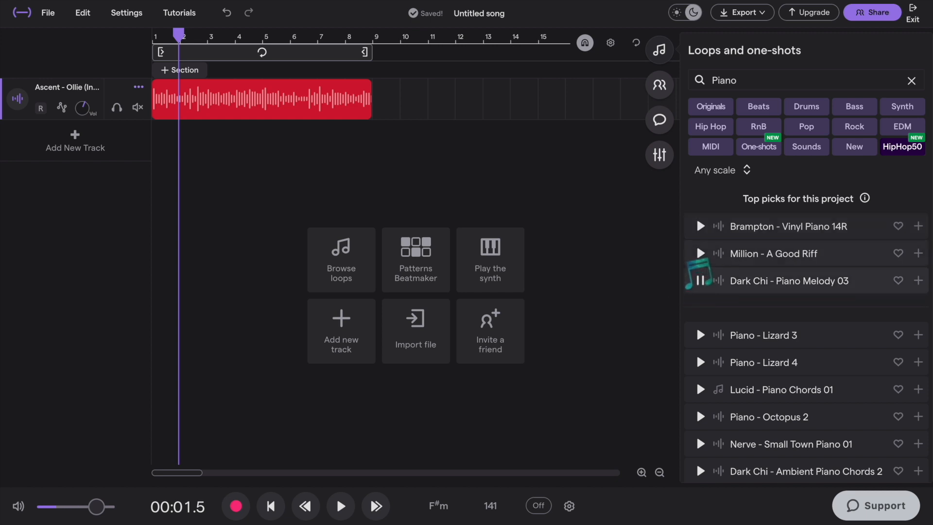
left_click(700, 261)
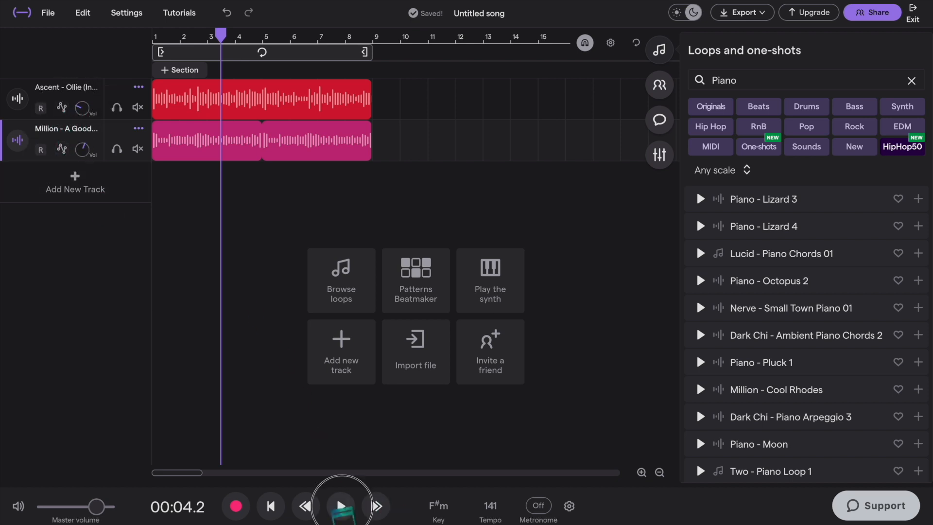
Lower the Ascent track's volume to -11 and return playback to the song's start.
left_click(340, 506)
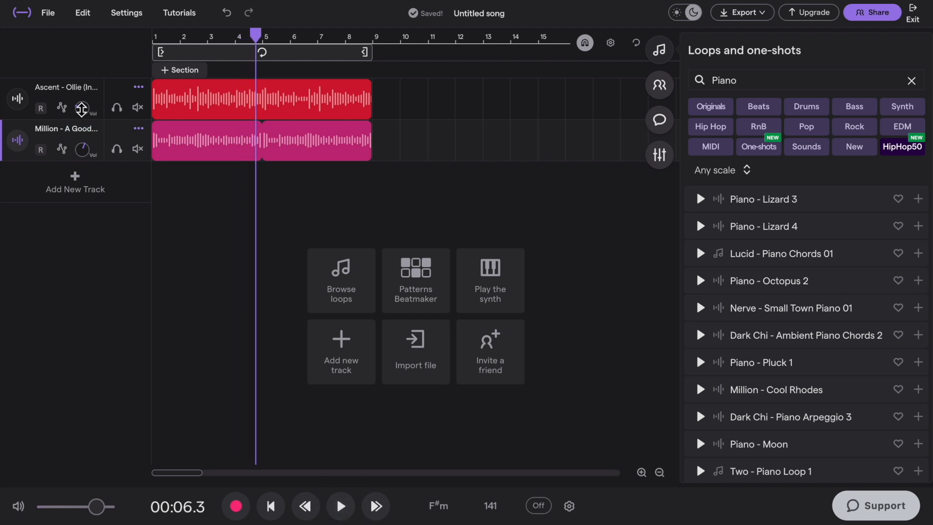
left_click_drag(82, 104, 90, 110)
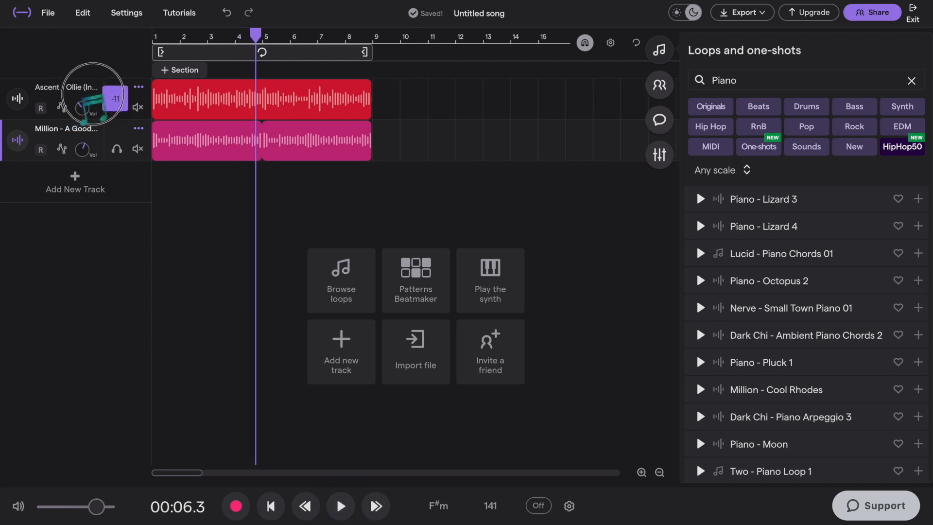
left_click(340, 506)
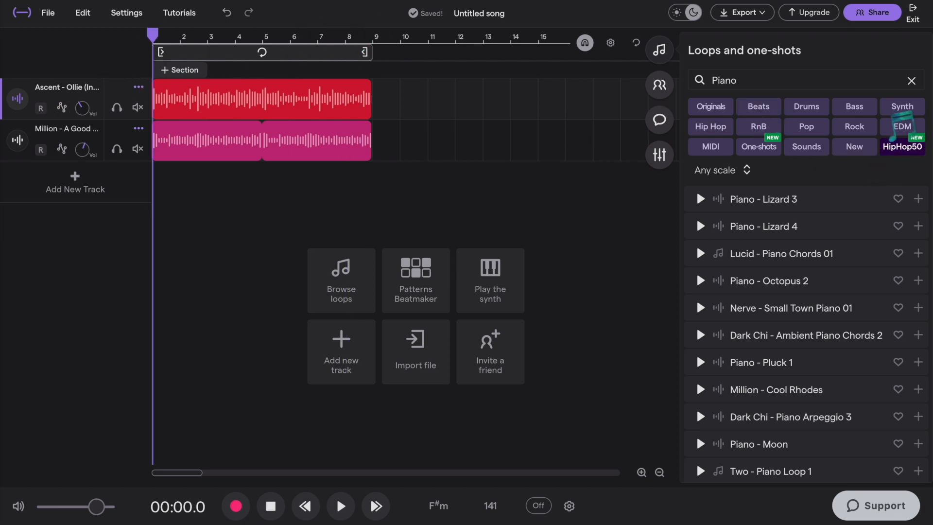
Audition guitar loops against the song and add Million - Picking E Guitar as a third track.
left_click(910, 80)
type("Guitar")
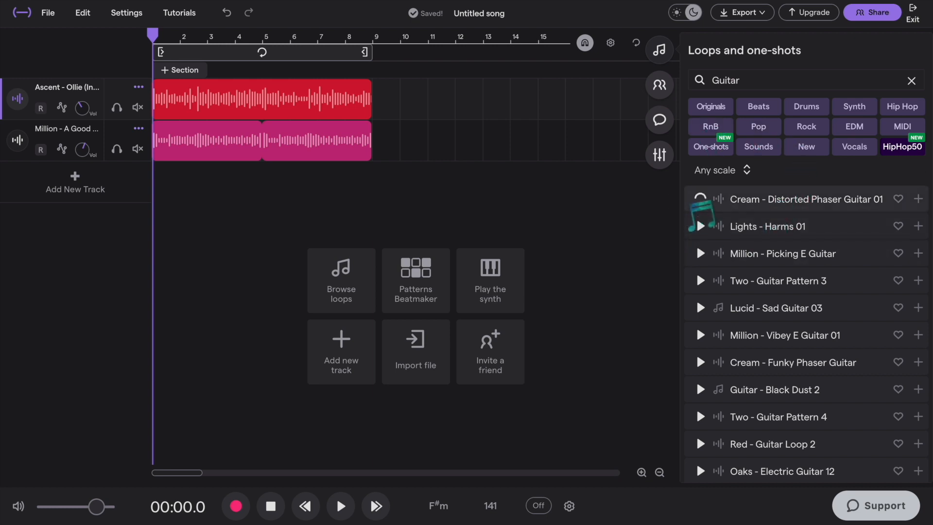
left_click(700, 199)
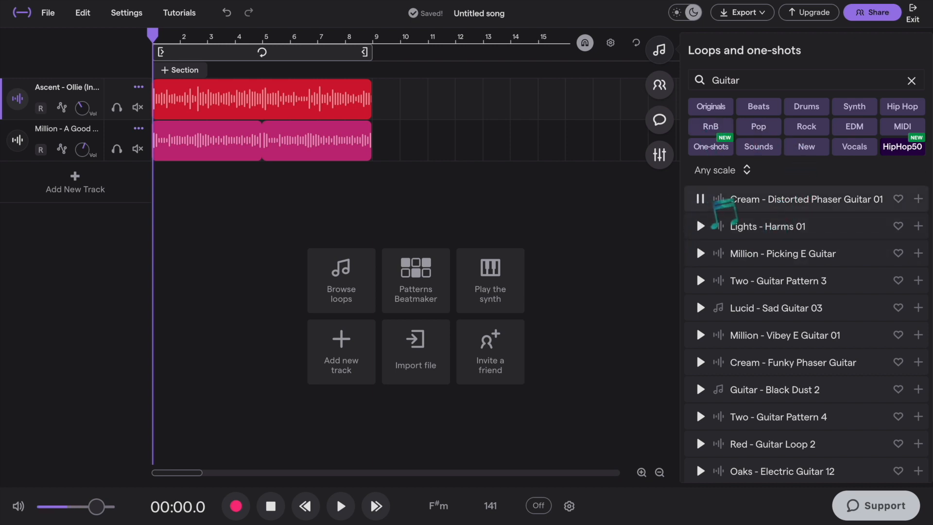
left_click(700, 198)
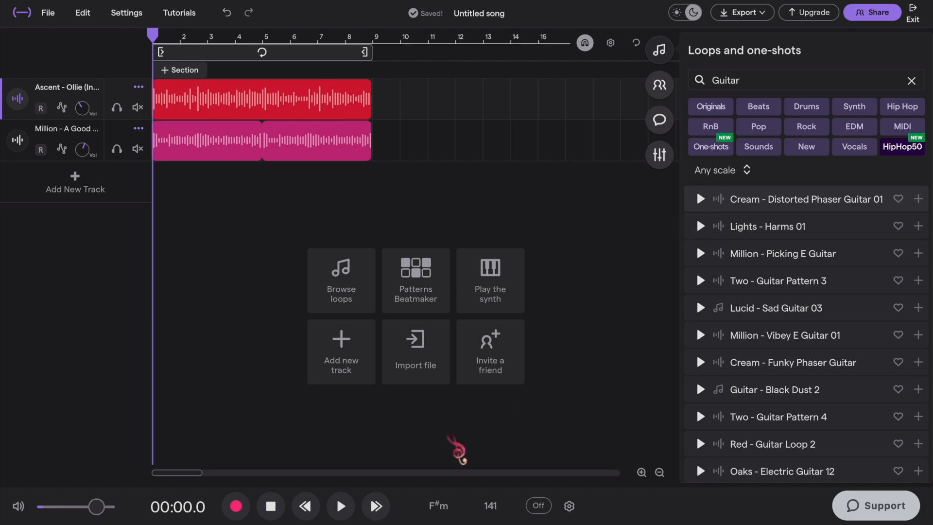
left_click(340, 507)
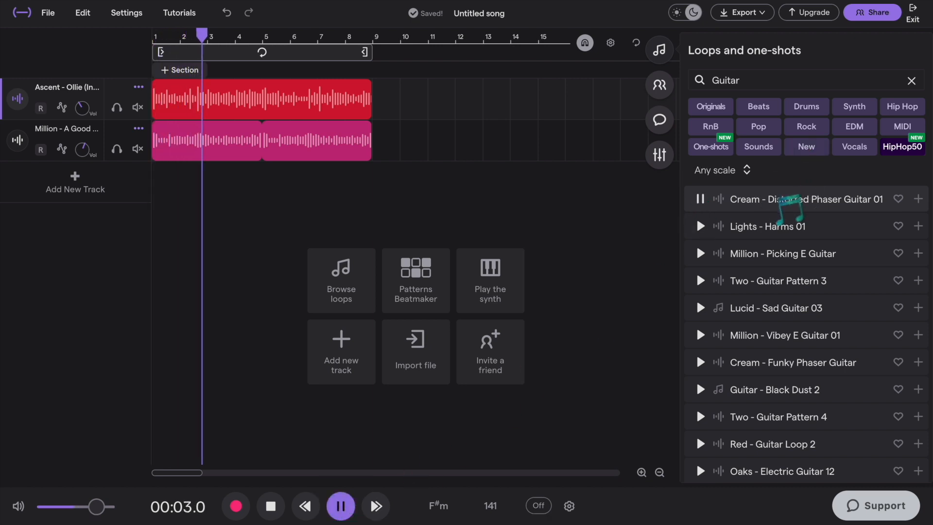
left_click(701, 227)
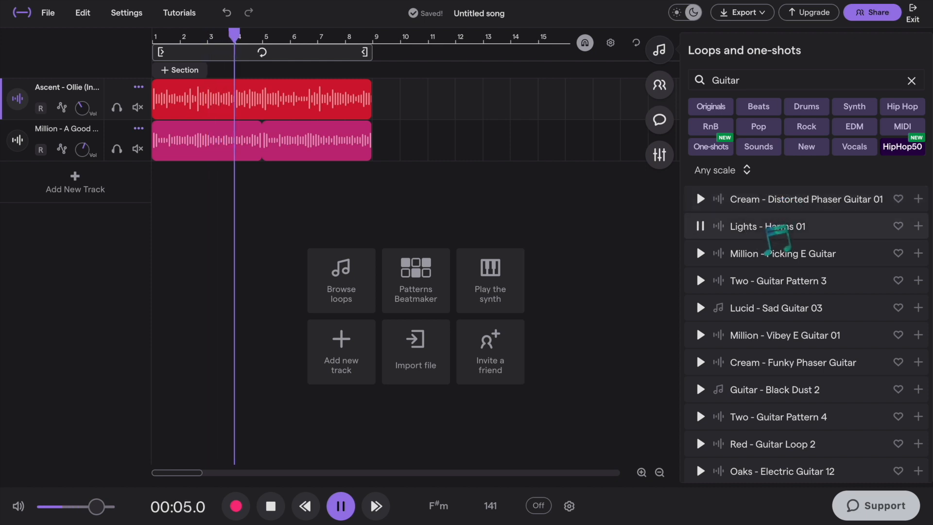
left_click(701, 253)
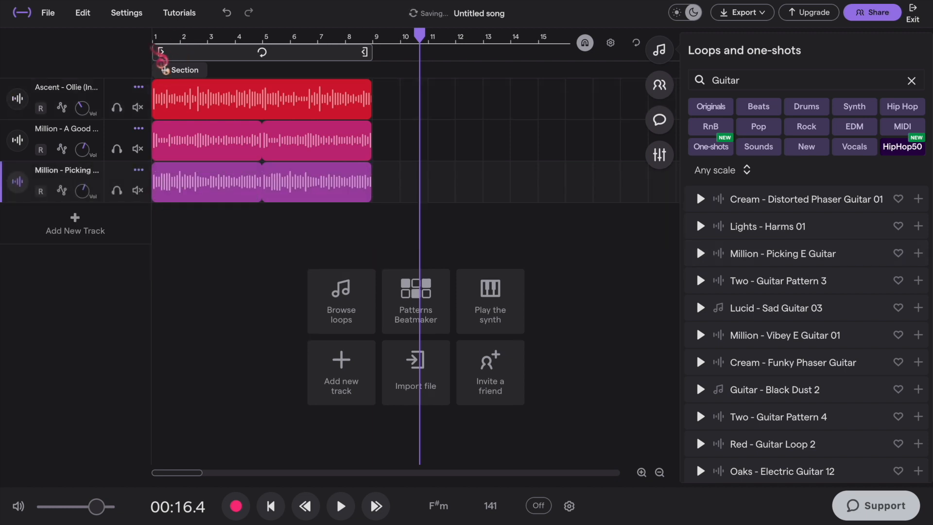
Play the three-track song from the top, then begin a new section to see its name choices.
left_click(340, 507)
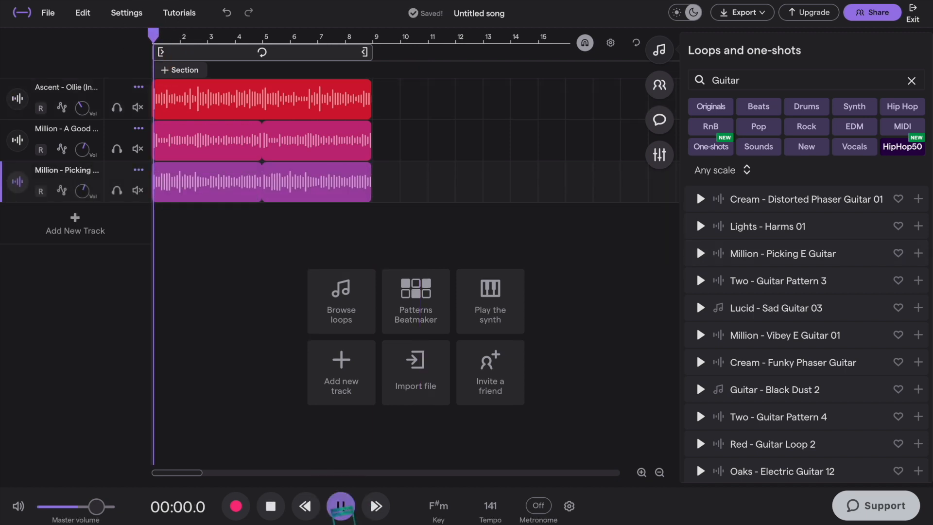
left_click(340, 506)
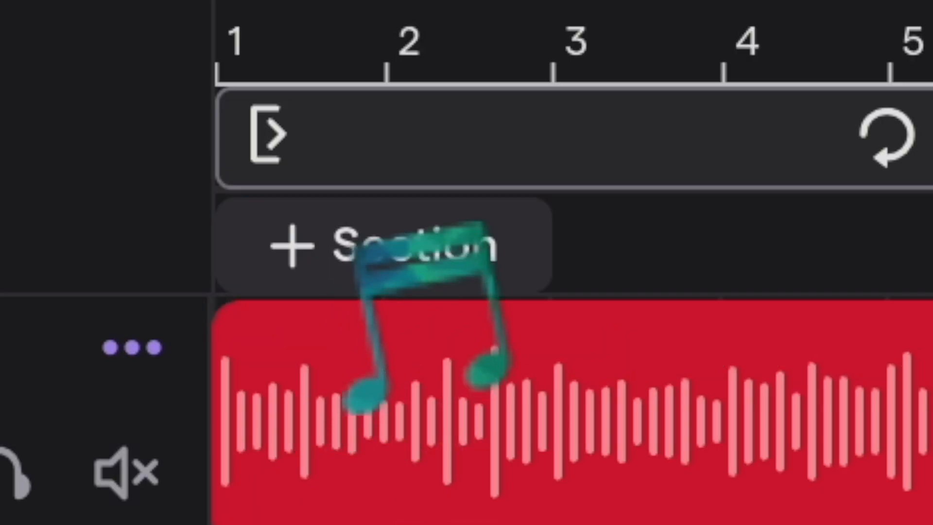
left_click(179, 70)
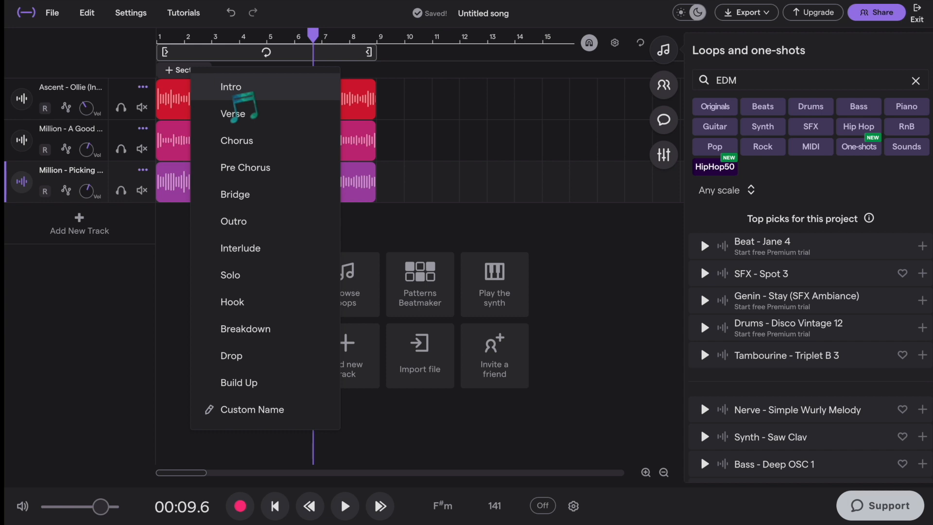
Name the first section Intro and bring up editing options on its loop regions.
left_click(231, 87)
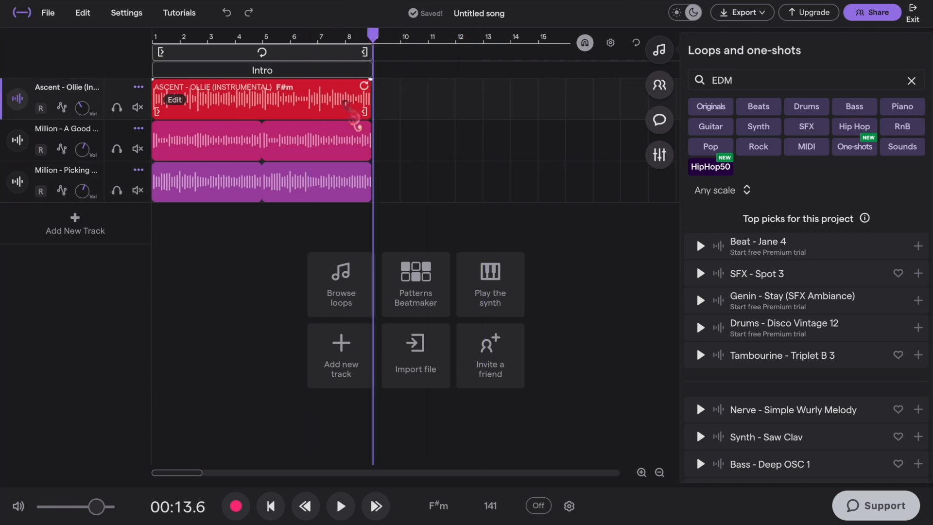
right_click(262, 98)
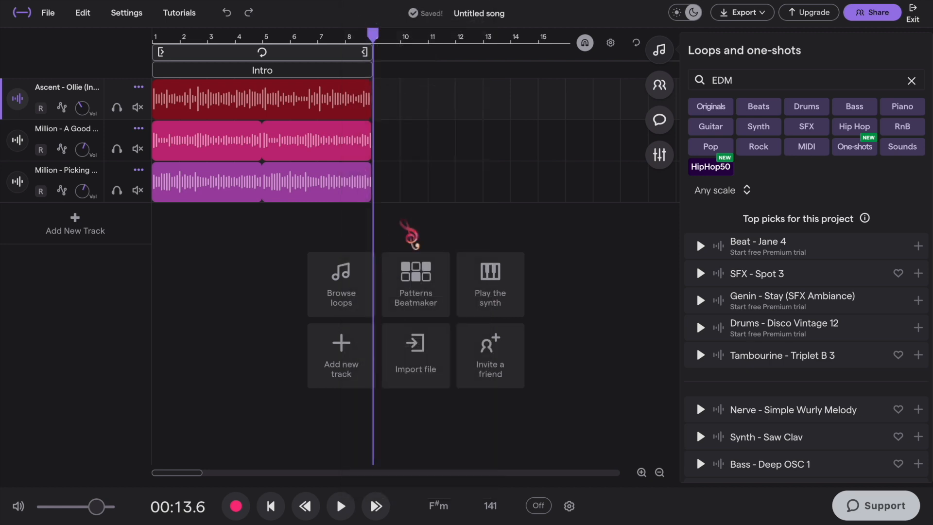
right_click(261, 99)
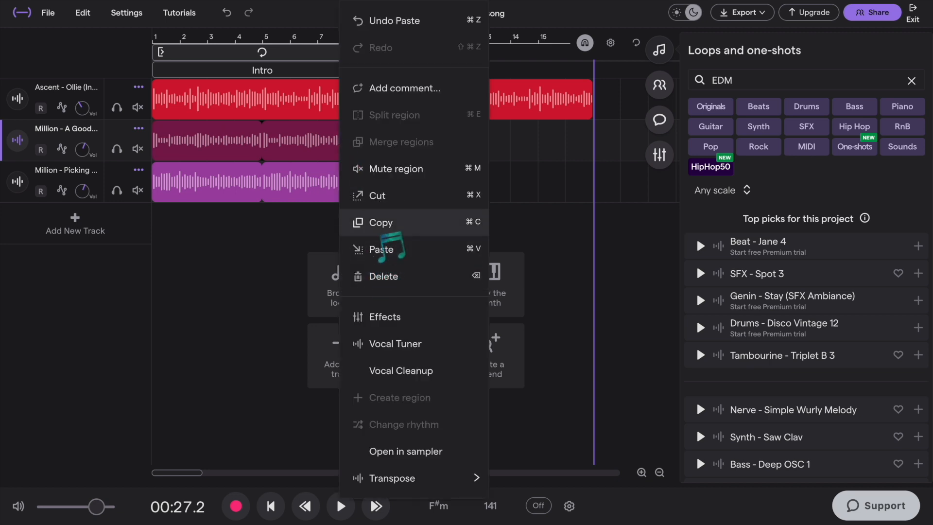
Copy the loops and paste them after bar 9 so all three repeat to bar 17.
left_click(381, 248)
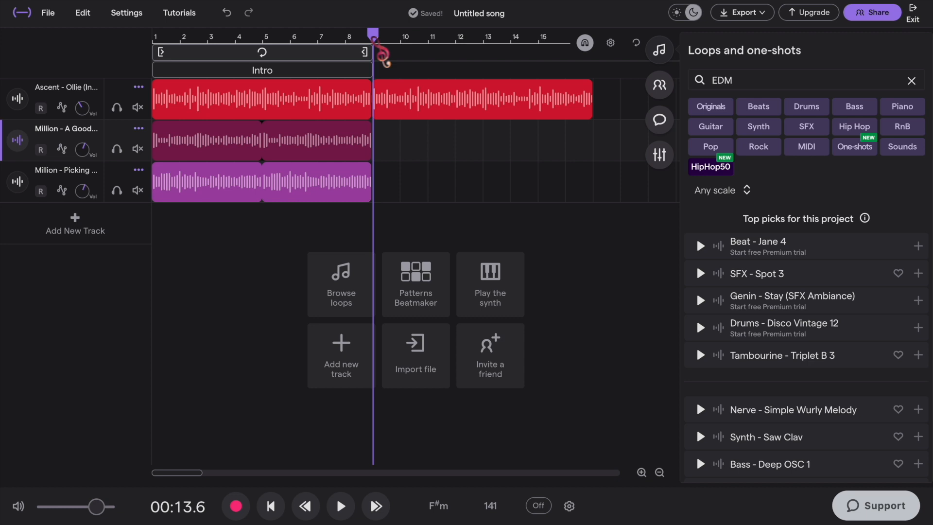
right_click(482, 99)
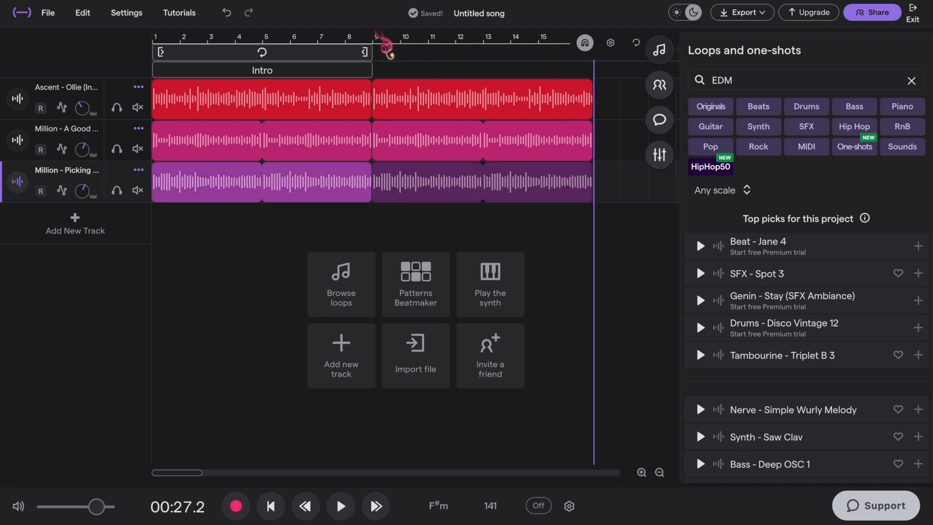
left_click(341, 506)
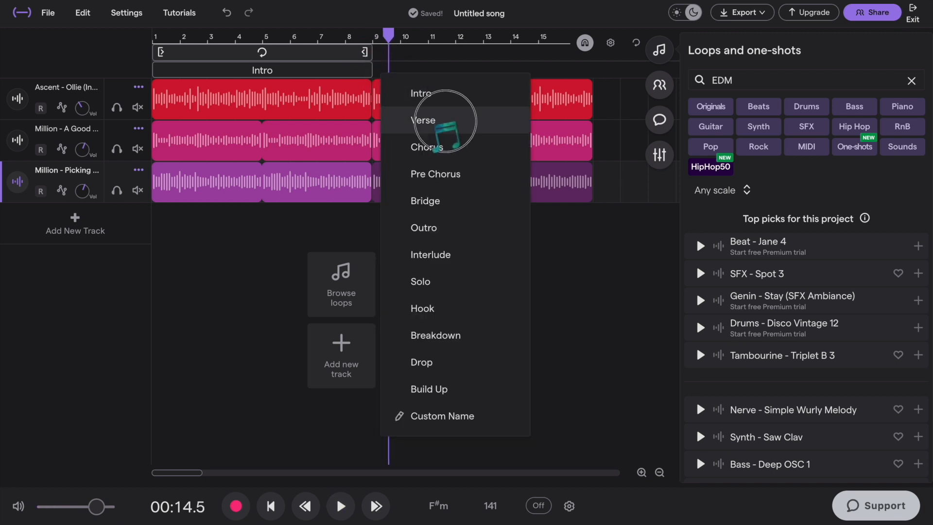
Name the repeated bars 9–17 as the Verse section.
left_click(423, 121)
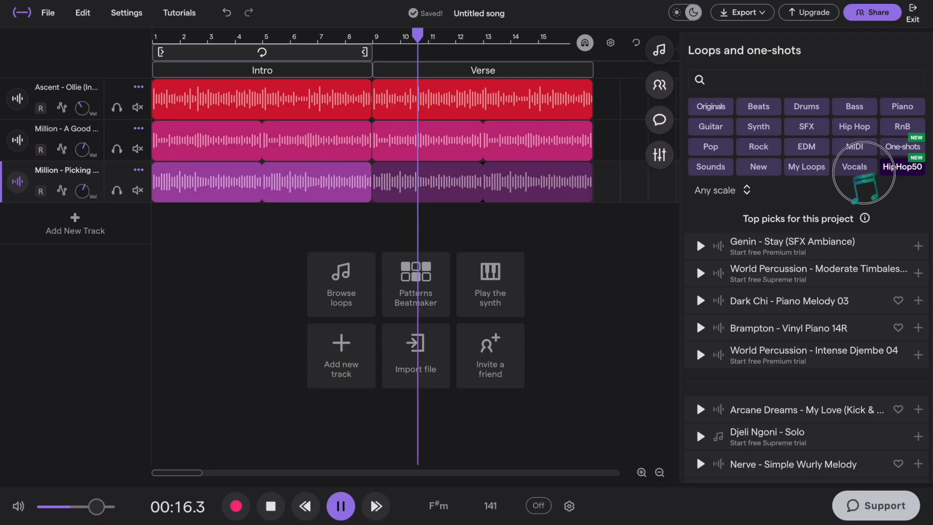
Show the Vocals loop category and preview a couple of vocal loops.
left_click(853, 166)
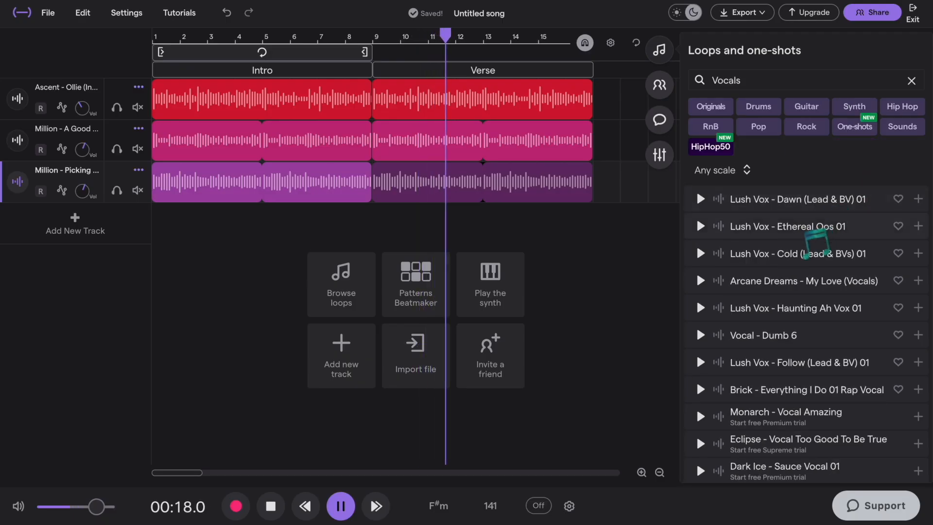
left_click(701, 198)
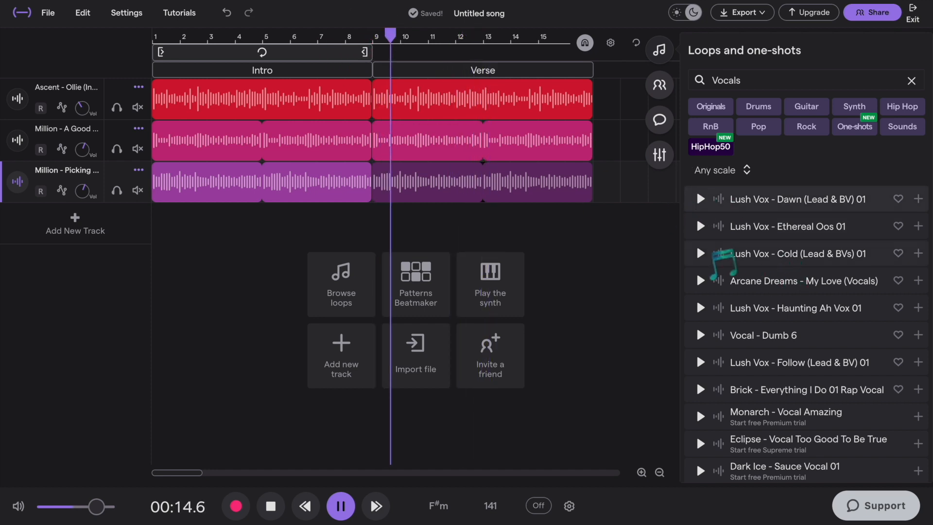
left_click(700, 280)
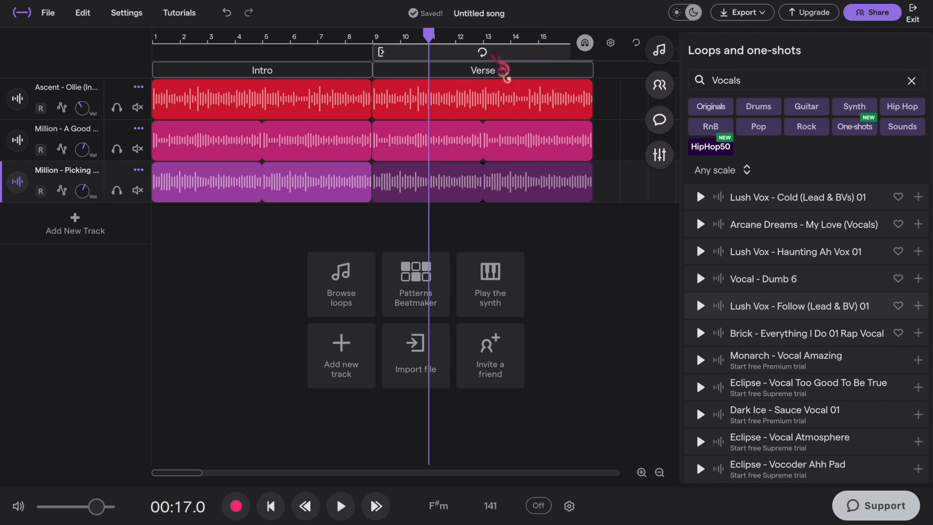
Cycle playback over the Verse and play it to audition the Lush Vox - Follow vocal there.
left_click(635, 41)
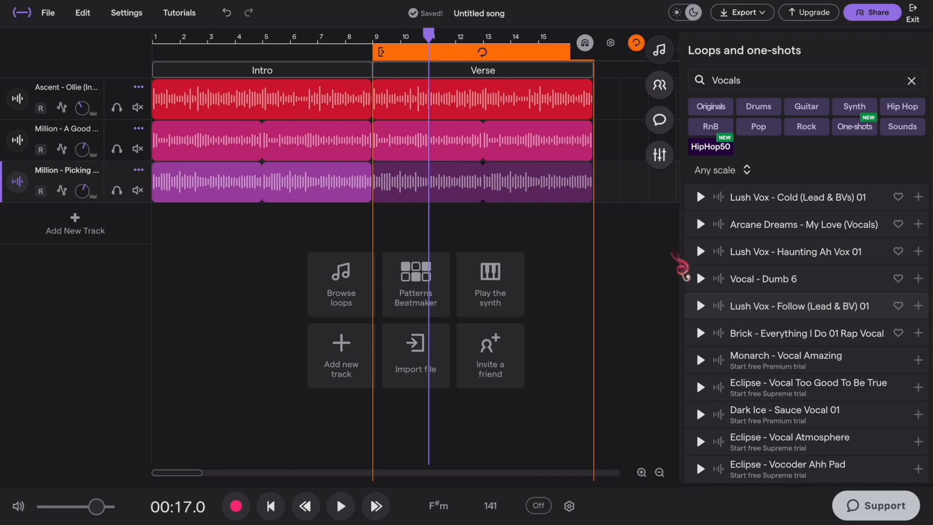
left_click(340, 505)
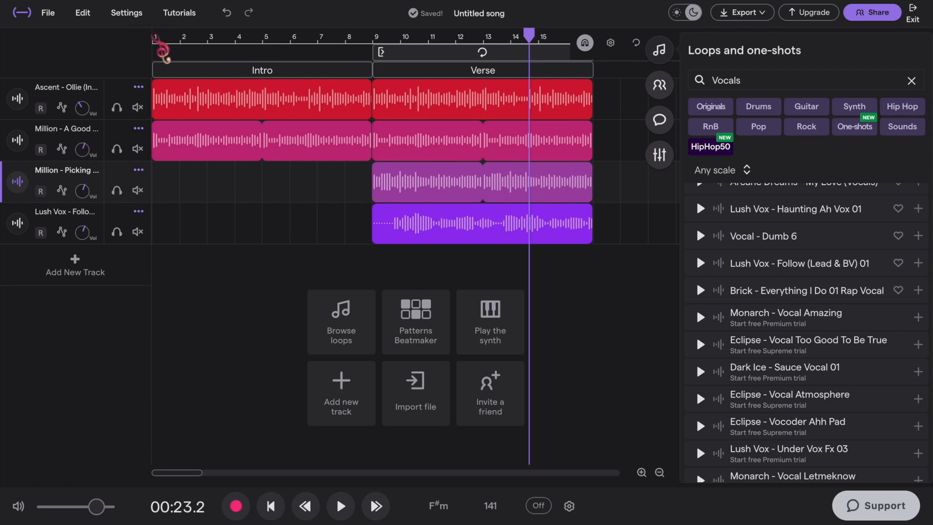
Rewind to the song start and delete the red Ascent loop from the Intro, leaving the piano loop.
left_click(340, 506)
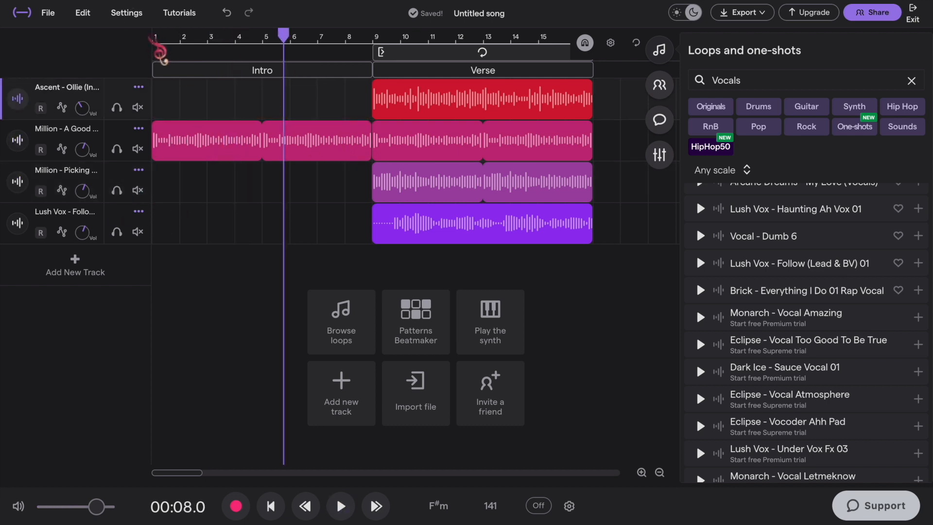
left_click(340, 506)
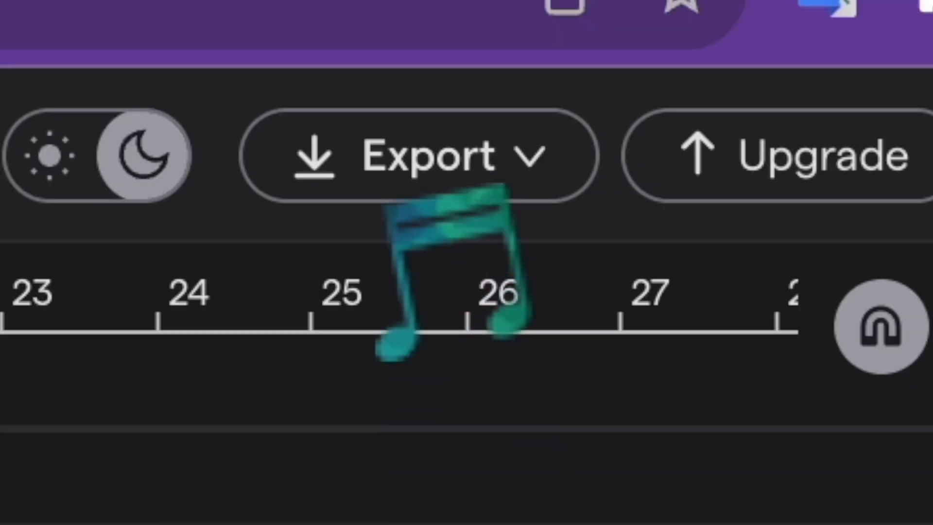
Show the Export as choices listing MP3 and WAV for the four-track song.
left_click(423, 156)
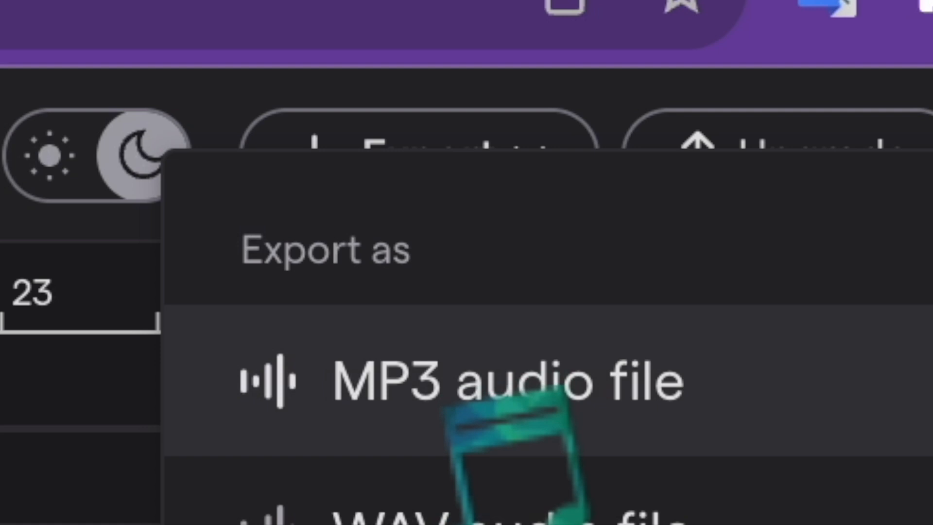